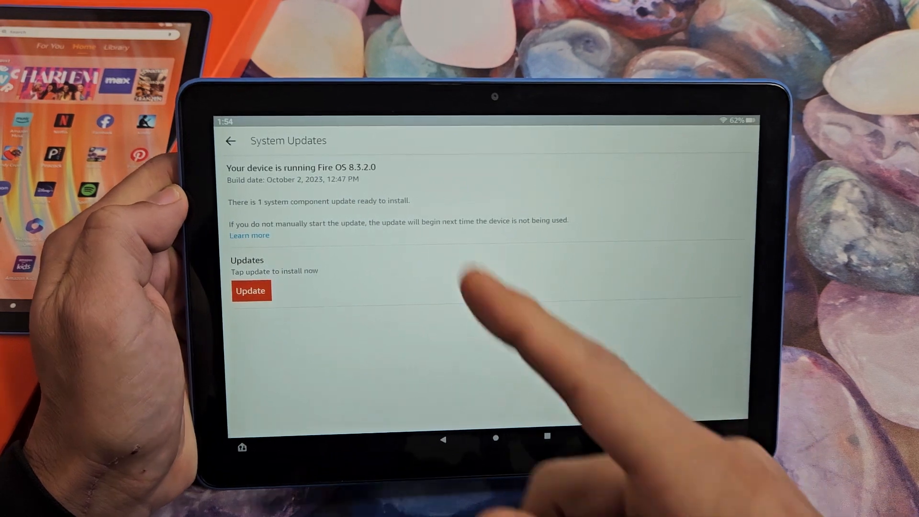
# Return to the tablet's home screen from the System Updates page
pyautogui.click(230, 140)
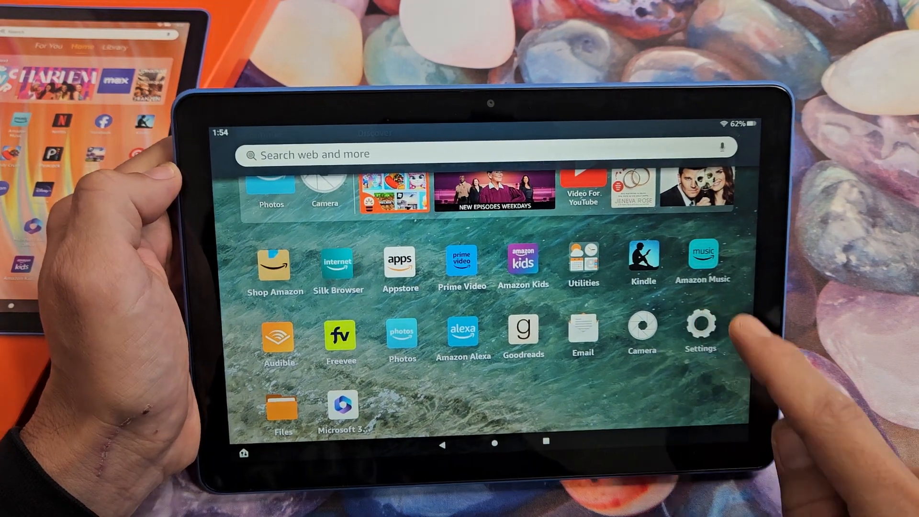
# Go into Settings and reach the Device Options list
pyautogui.click(699, 326)
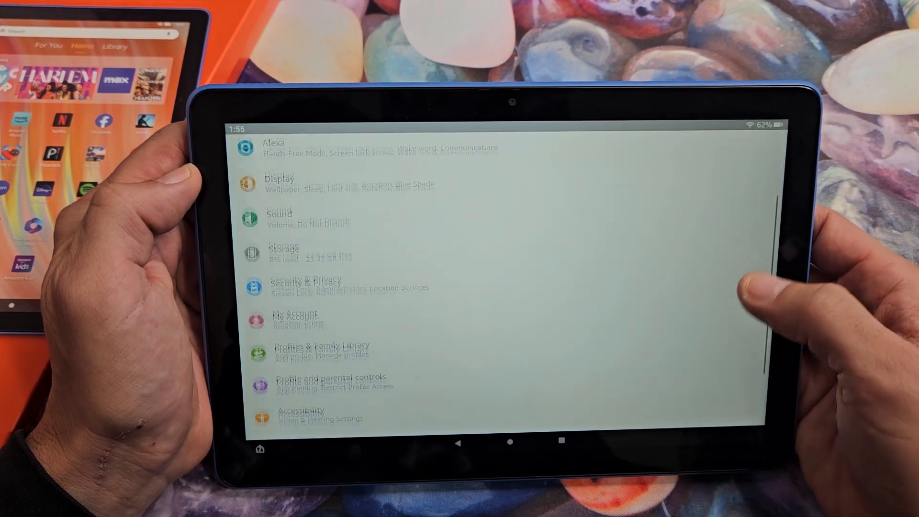
pyautogui.scroll(-3)
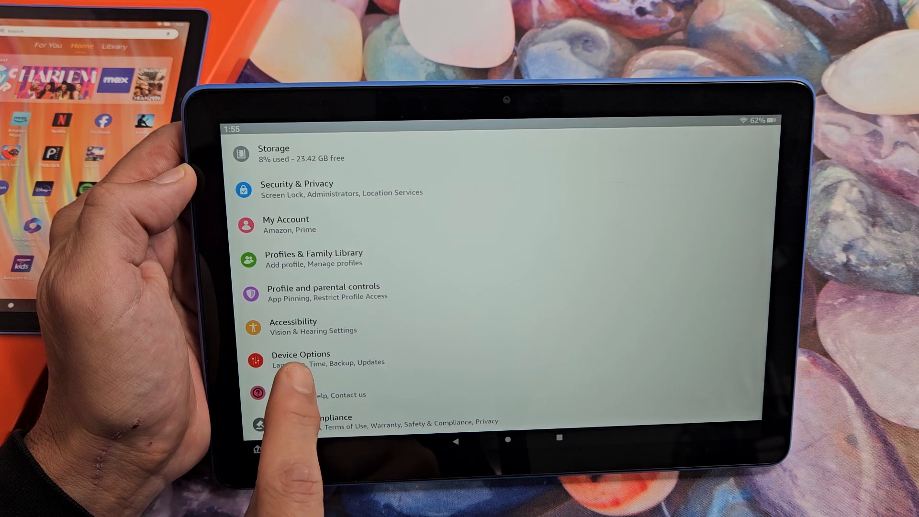
pyautogui.click(300, 358)
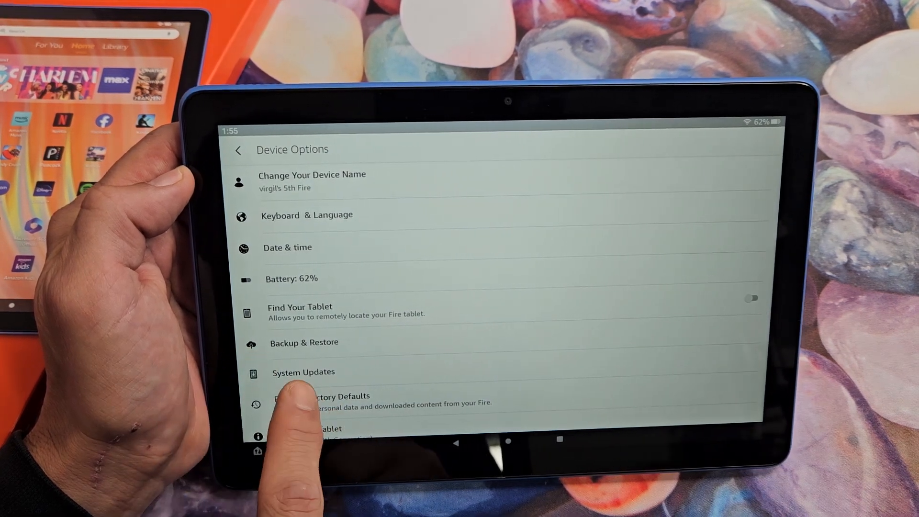
# On System Updates, install the pending component update and run Check Now for further updates
pyautogui.click(303, 372)
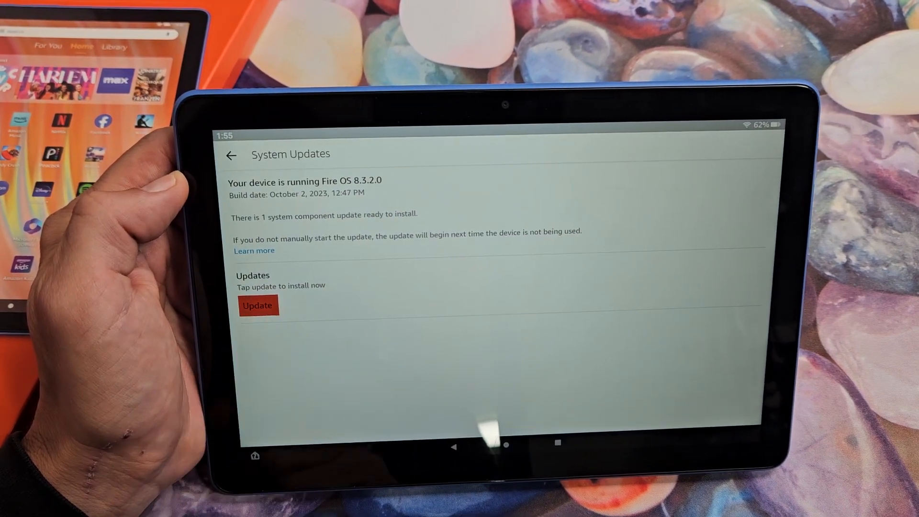
pyautogui.click(258, 306)
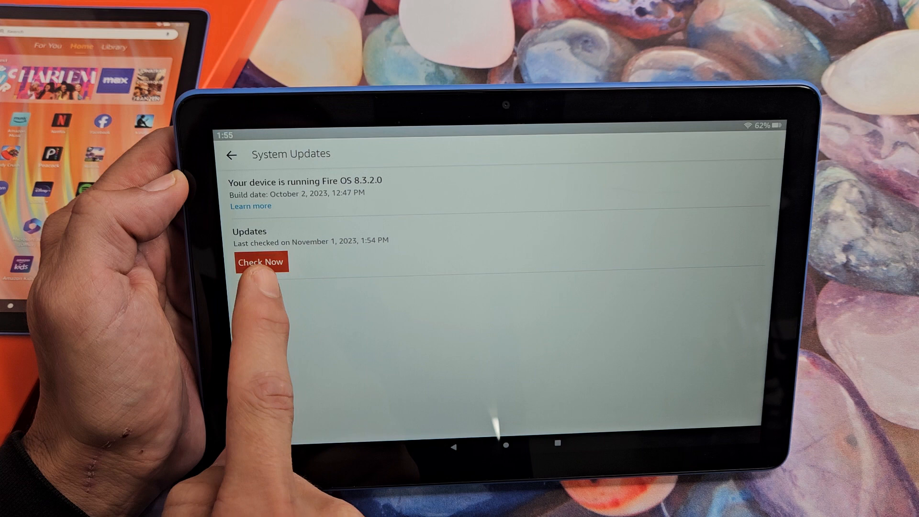
pyautogui.click(263, 261)
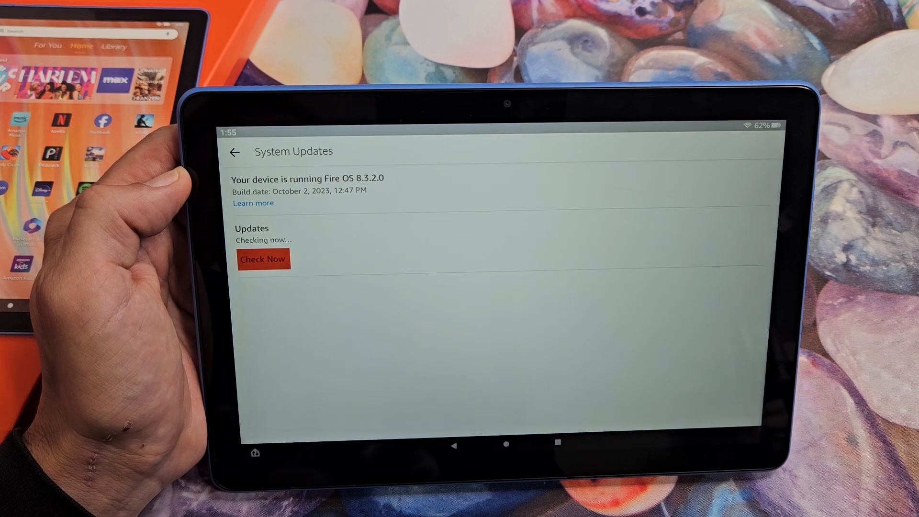